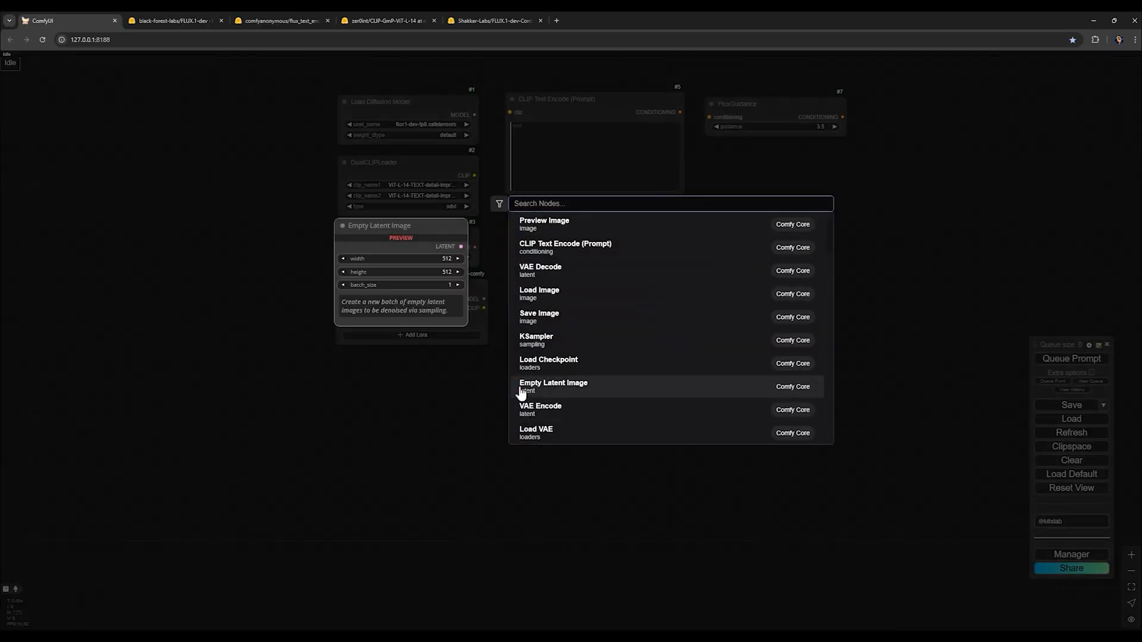
type("set u")
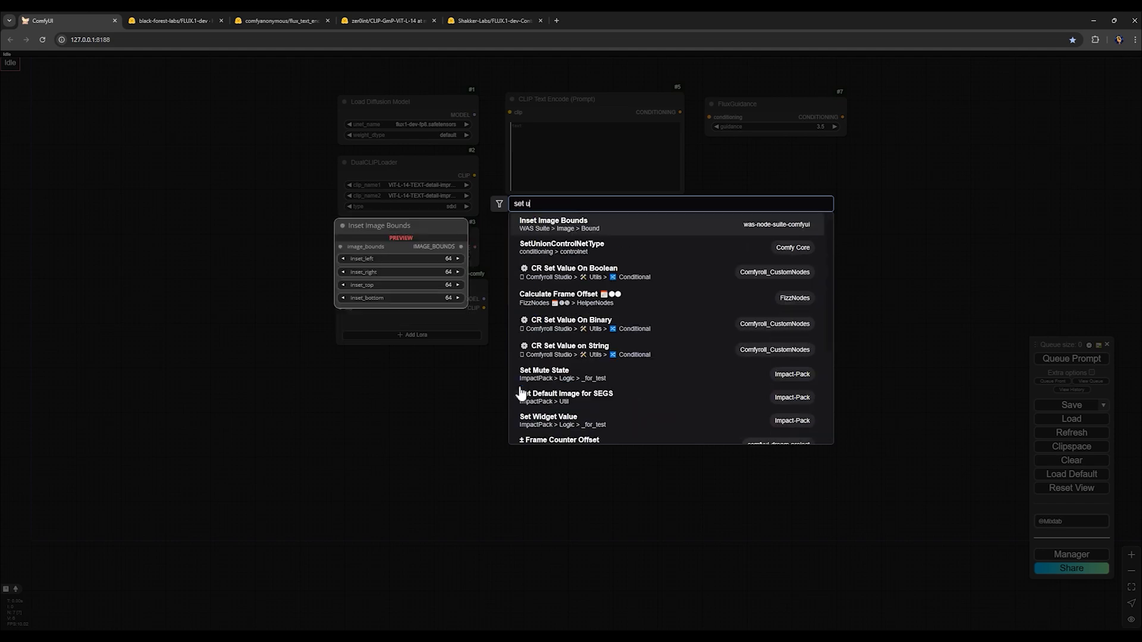
type("nio")
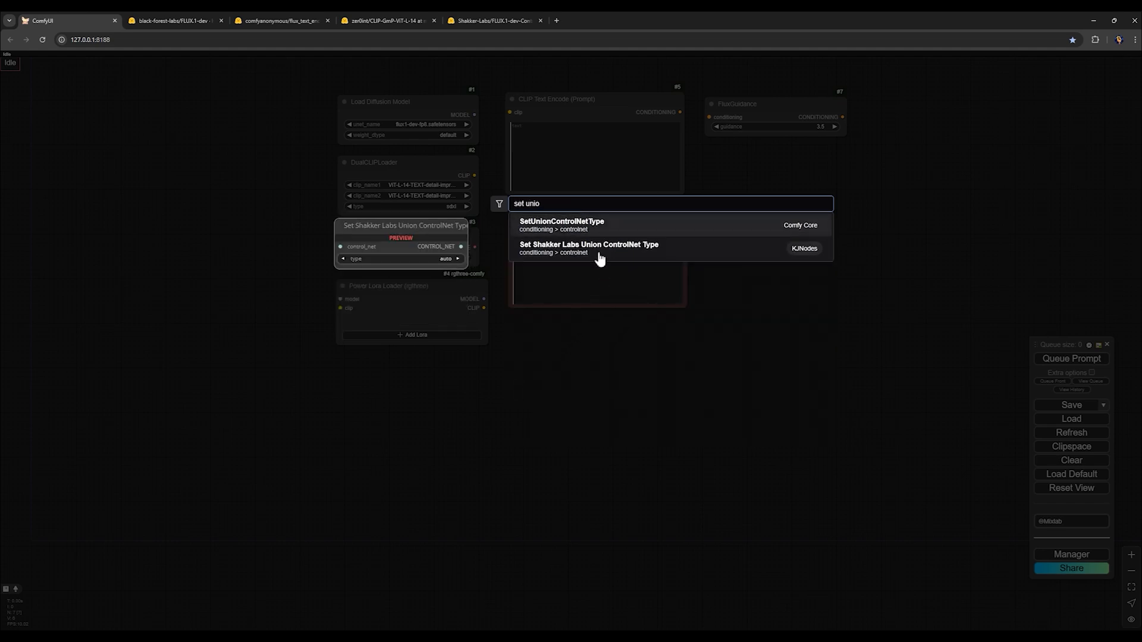